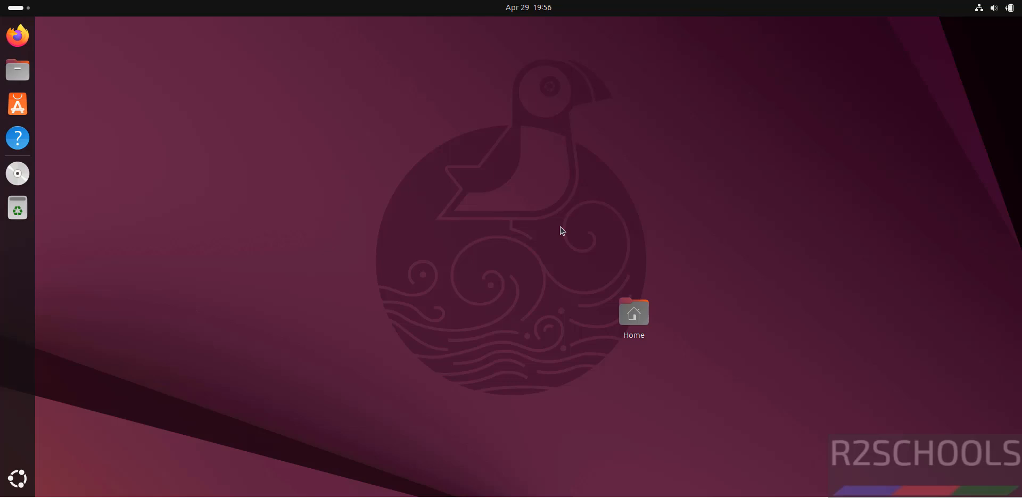
pyautogui.moveTo(216, 218)
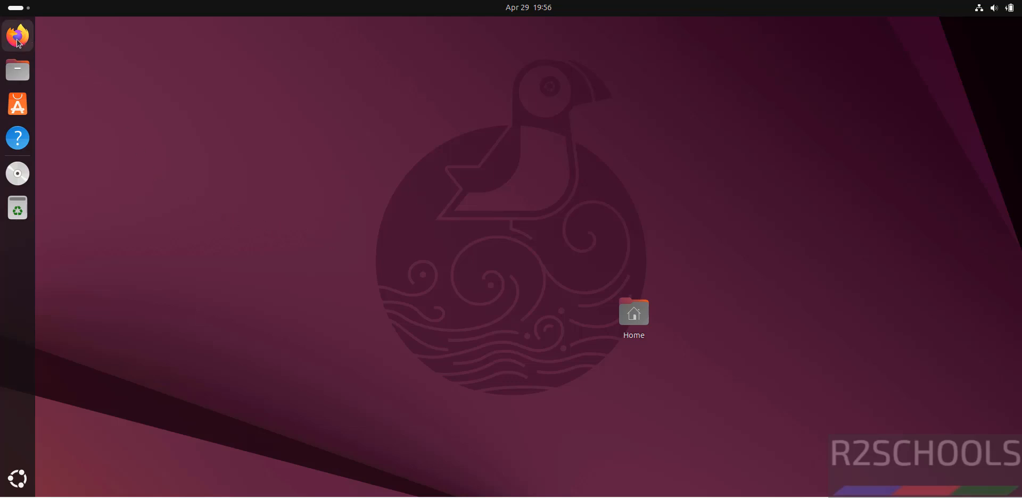
# Launch Firefox, go to libreoffice.org and reach the Download LibreOffice page via the DOWNLOAD menu.
pyautogui.click(17, 34)
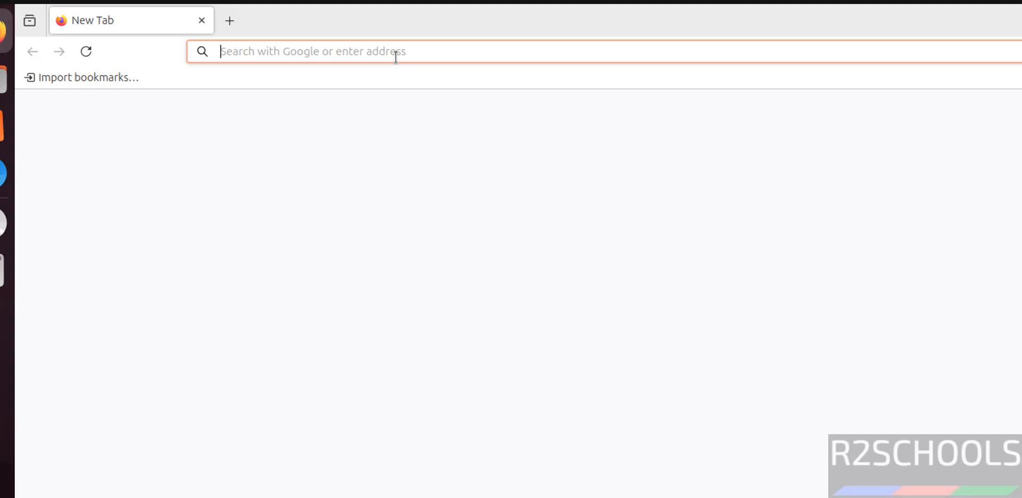
pyautogui.write('libreoffice.org')
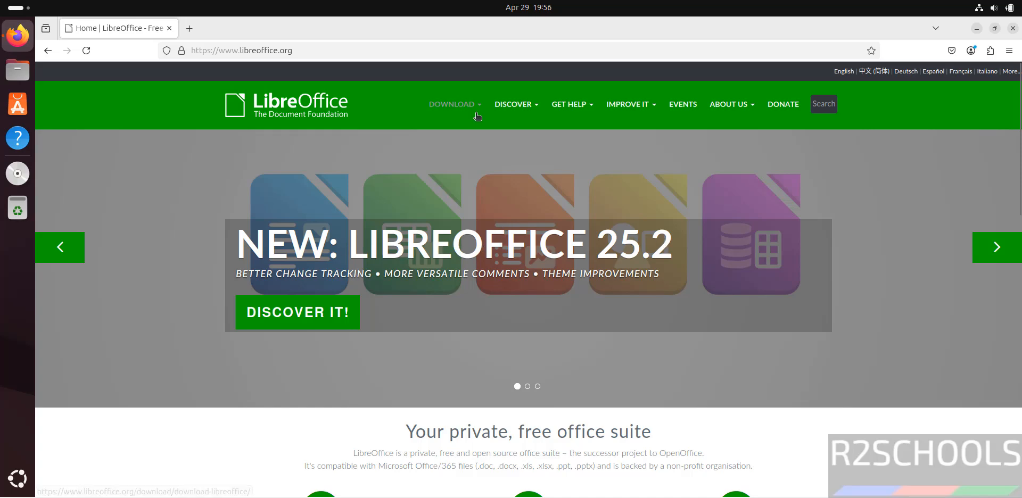
pyautogui.click(451, 104)
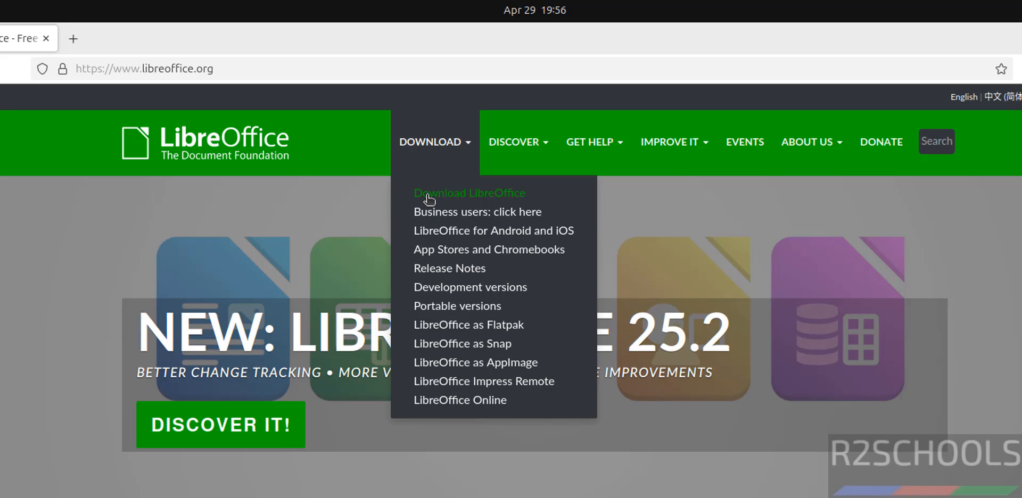
pyautogui.click(468, 192)
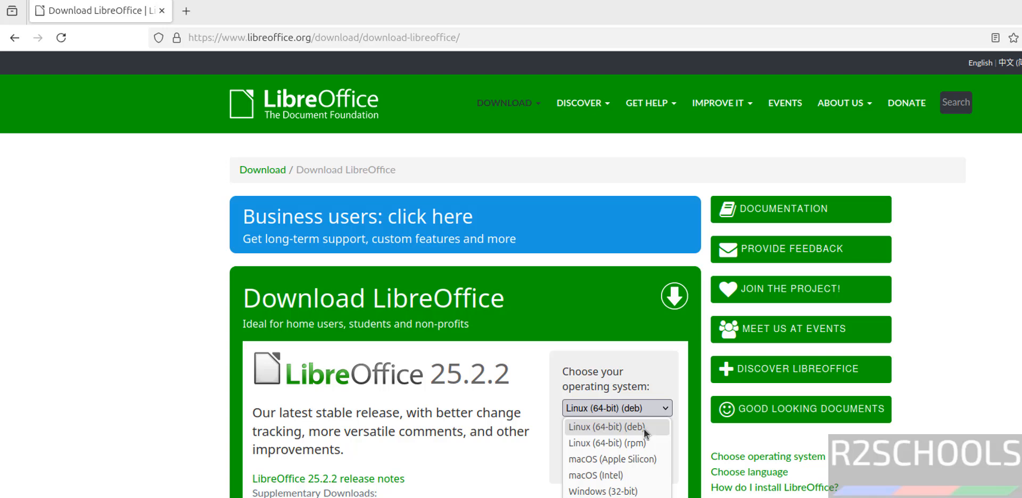
# Choose Linux (64-bit) (deb), download the 199 MB LibreOffice 25.2.2 archive, and dismiss the downloads list.
pyautogui.click(606, 427)
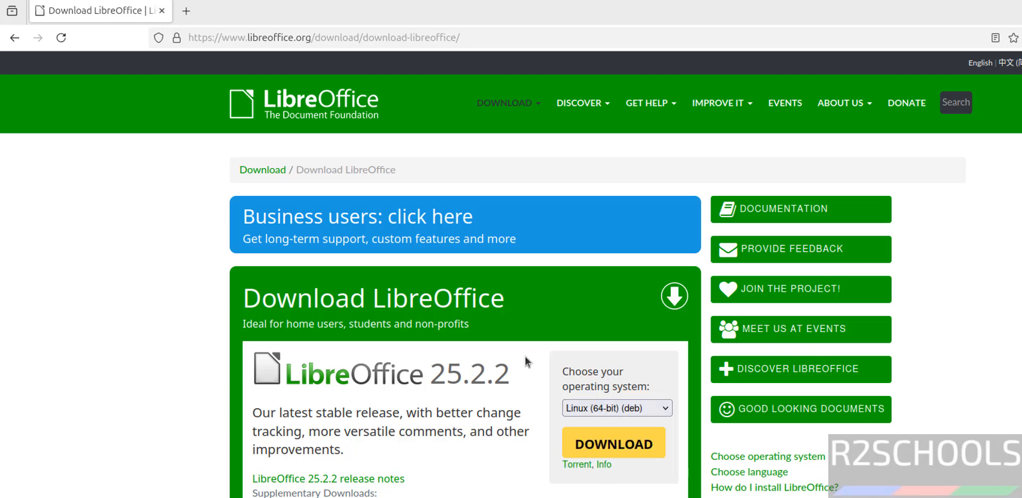
pyautogui.click(612, 444)
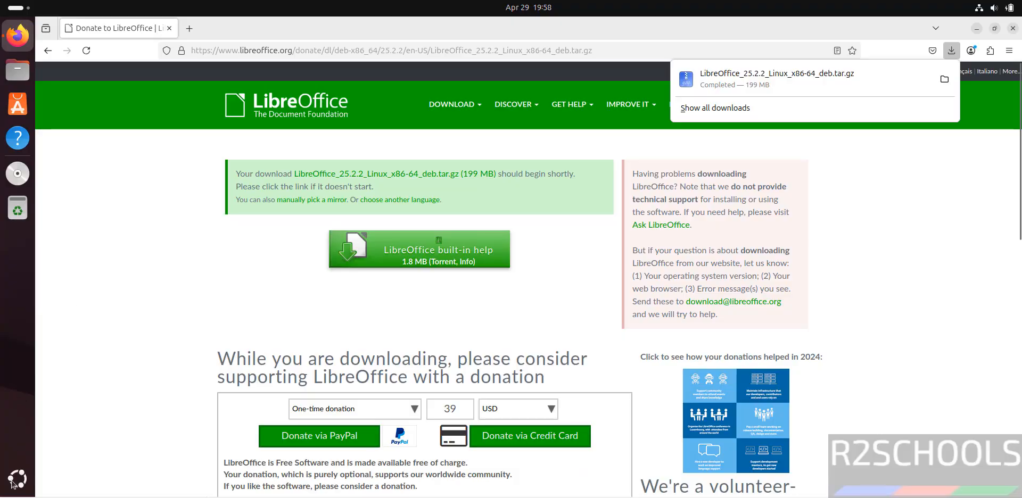
pyautogui.click(19, 479)
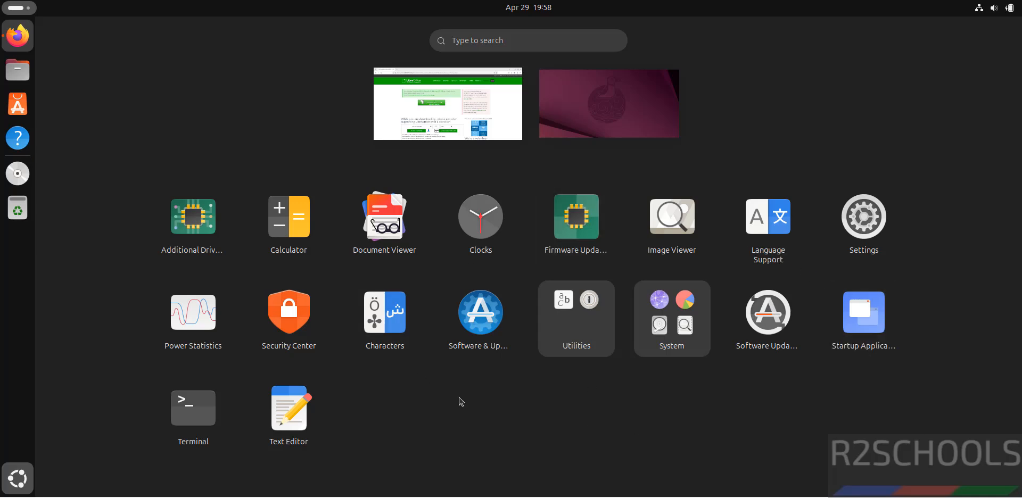
pyautogui.moveTo(507, 250)
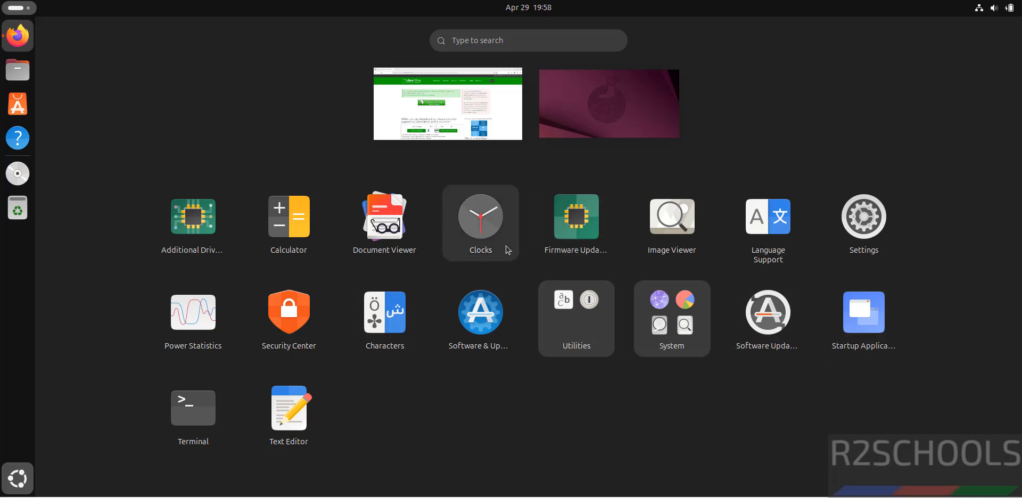
pyautogui.moveTo(309, 77)
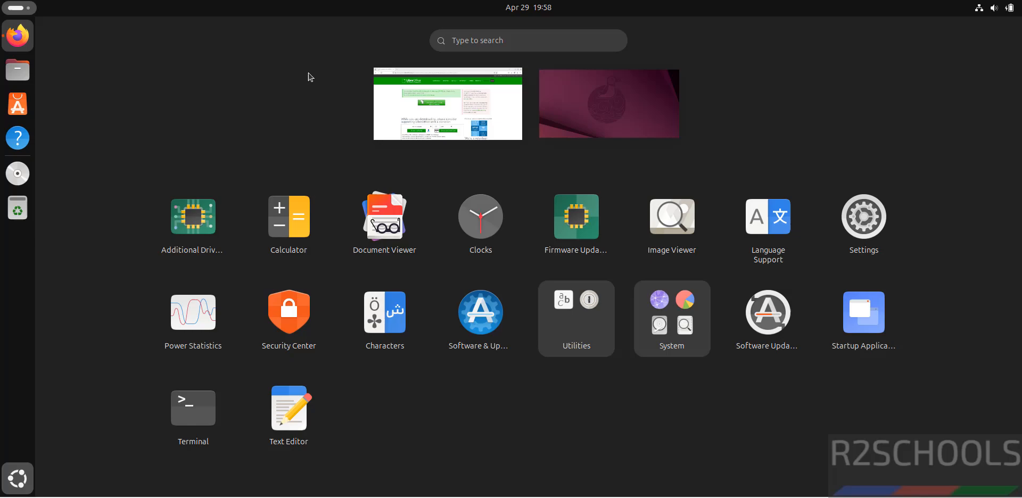
pyautogui.click(448, 103)
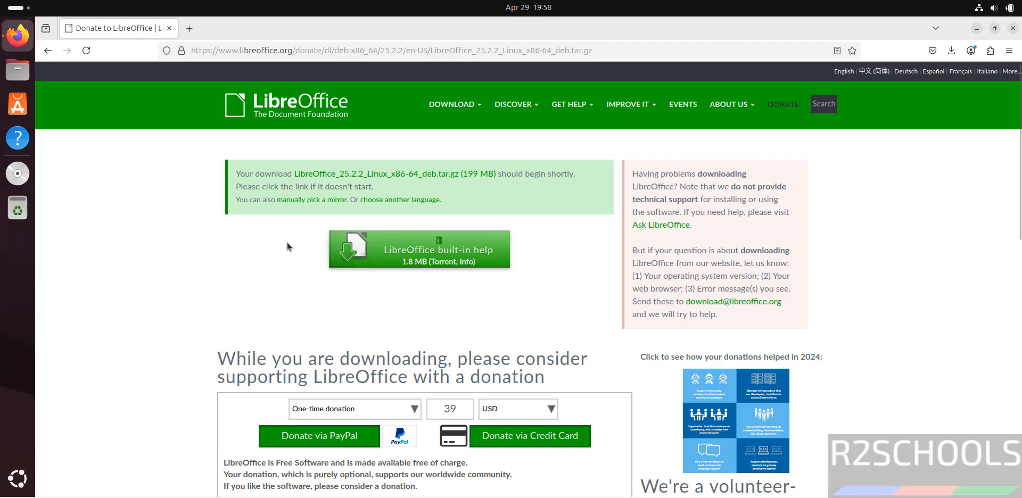
# From a terminal in Downloads, run tar -xvzf on LibreOffice_25.2.2_Linux_x86-64_deb.tar.gz and list the result.
pyautogui.click(17, 173)
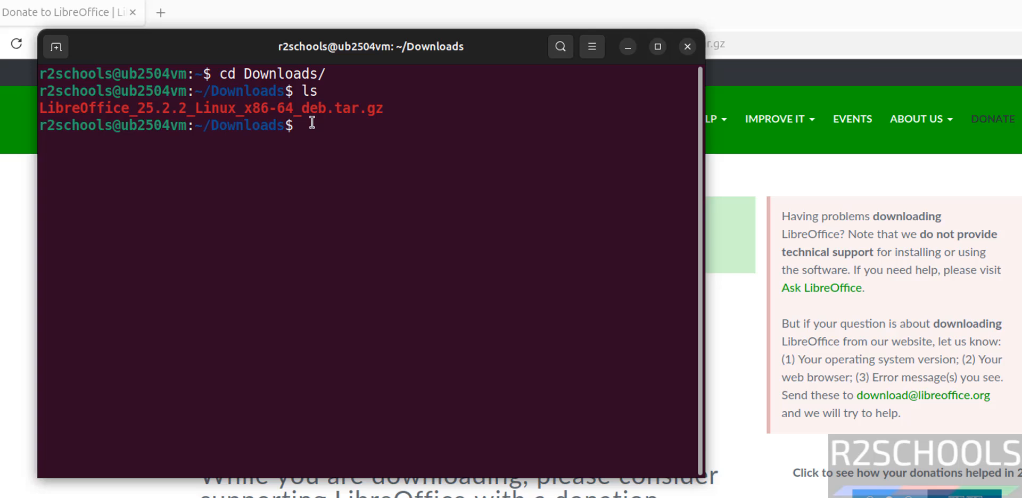
pyautogui.write('ta')
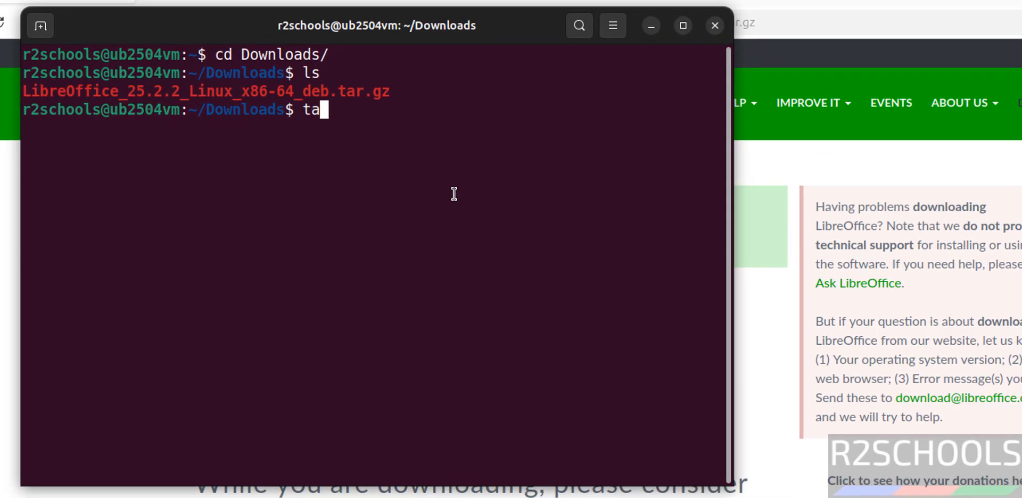
pyautogui.write('r -xvz')
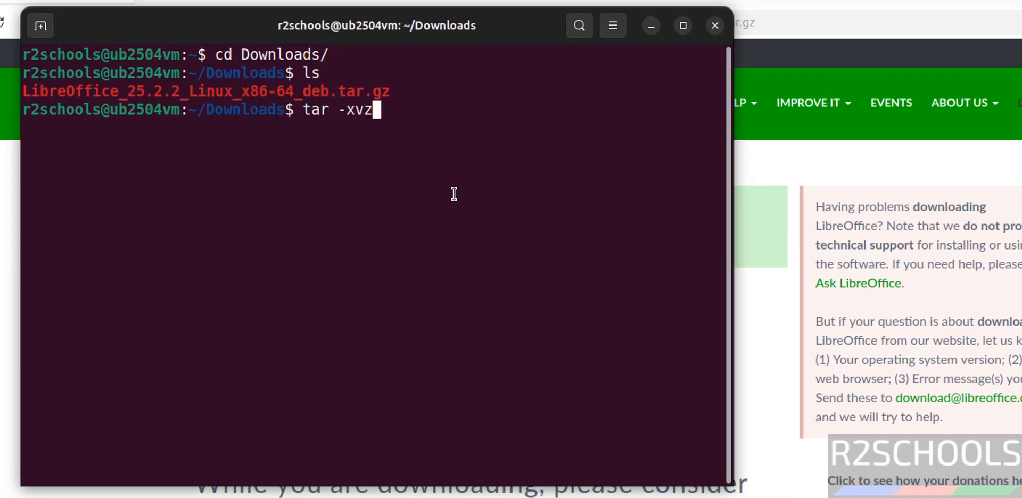
pyautogui.write('f LibreOffice_25.2.2_Linux_x86-64_deb.tar.gz')
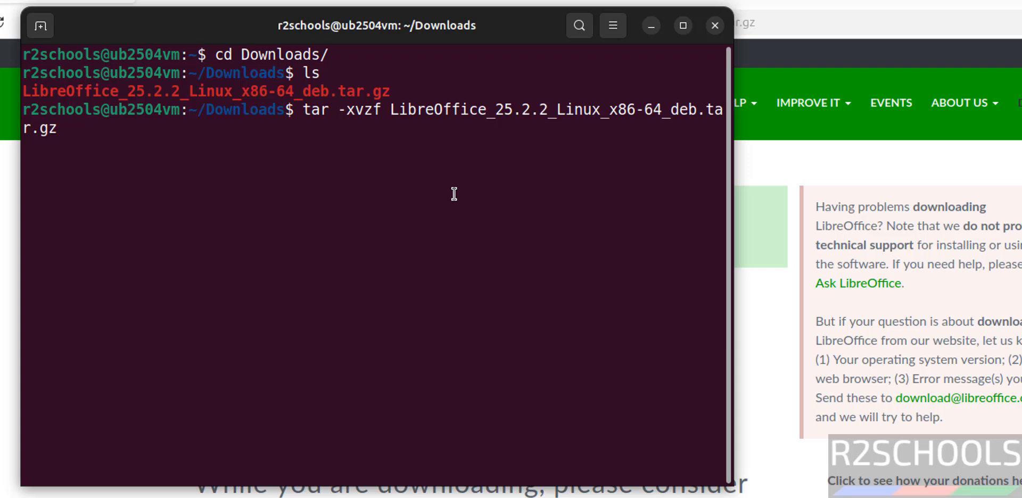
pyautogui.press('Return')
pyautogui.write('ls')
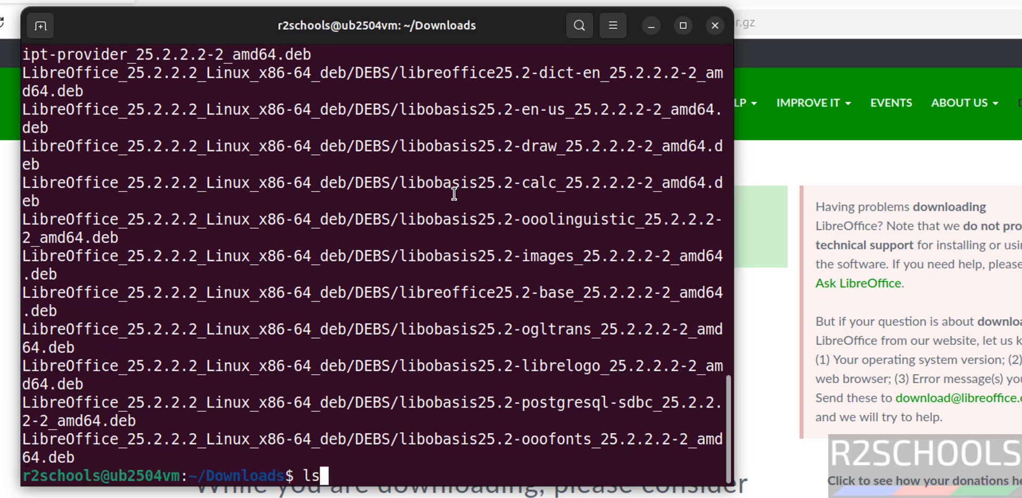
pyautogui.press('Return')
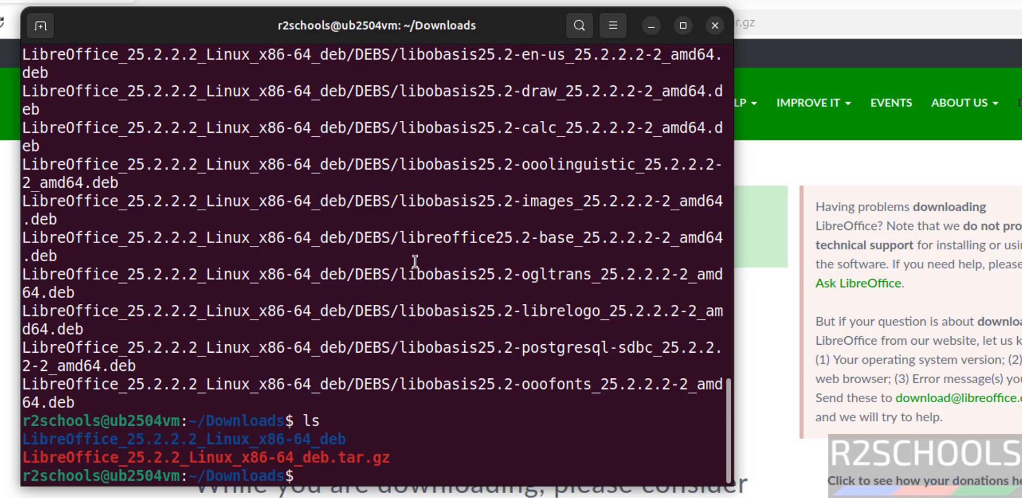
# Move into the extracted DEBS folder and install all packages with sudo dpkg -i *.
pyautogui.write('cd')
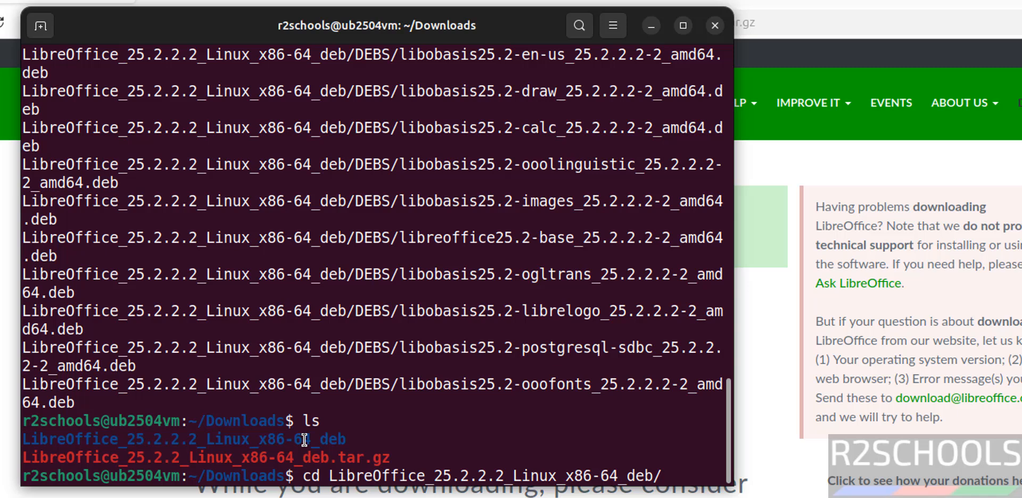
pyautogui.press('Return')
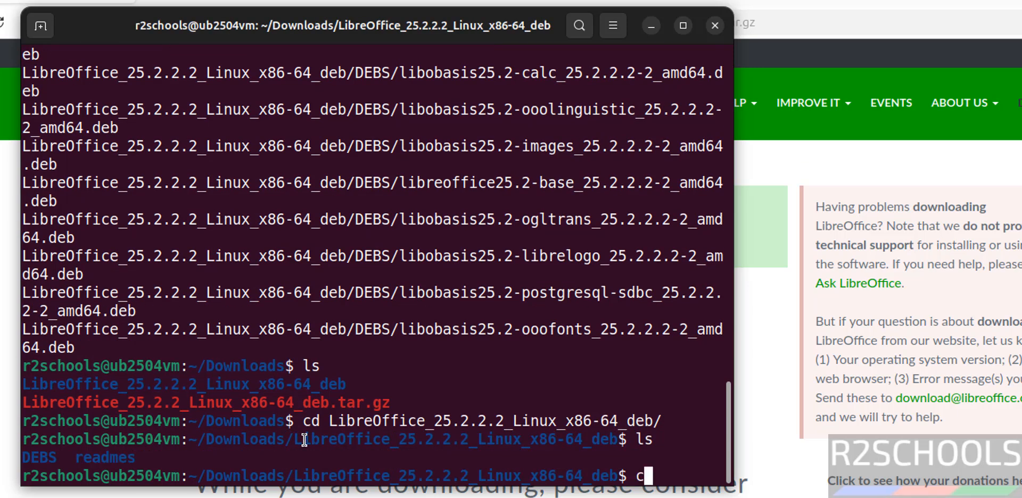
pyautogui.press('Return')
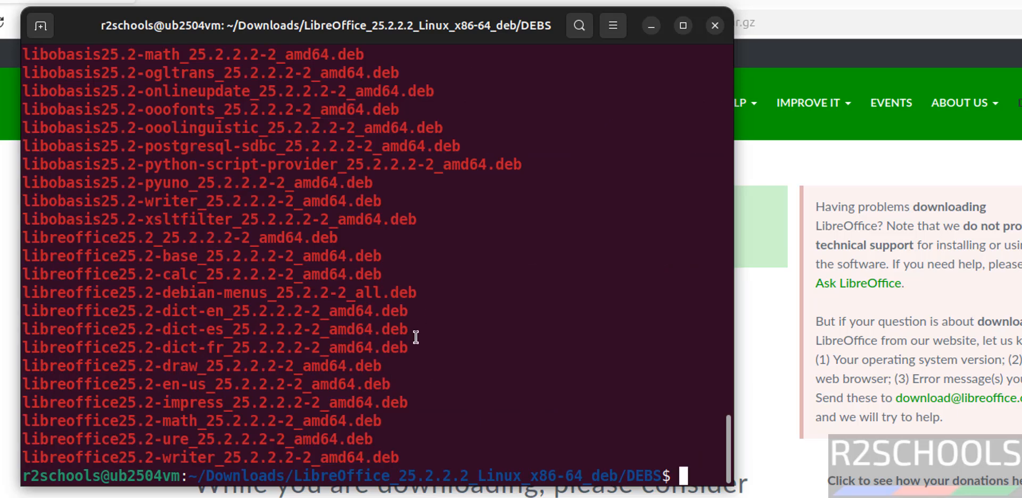
pyautogui.write('sudp')
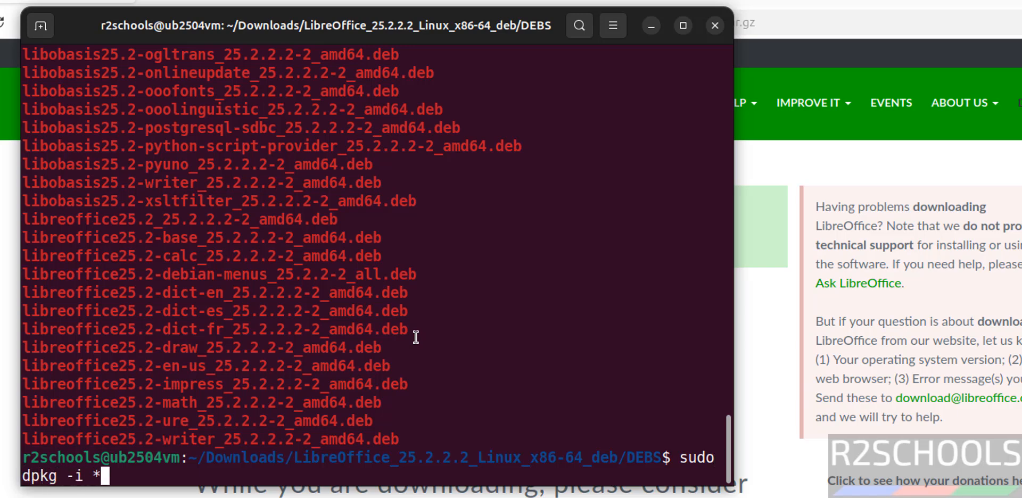
pyautogui.press('Return')
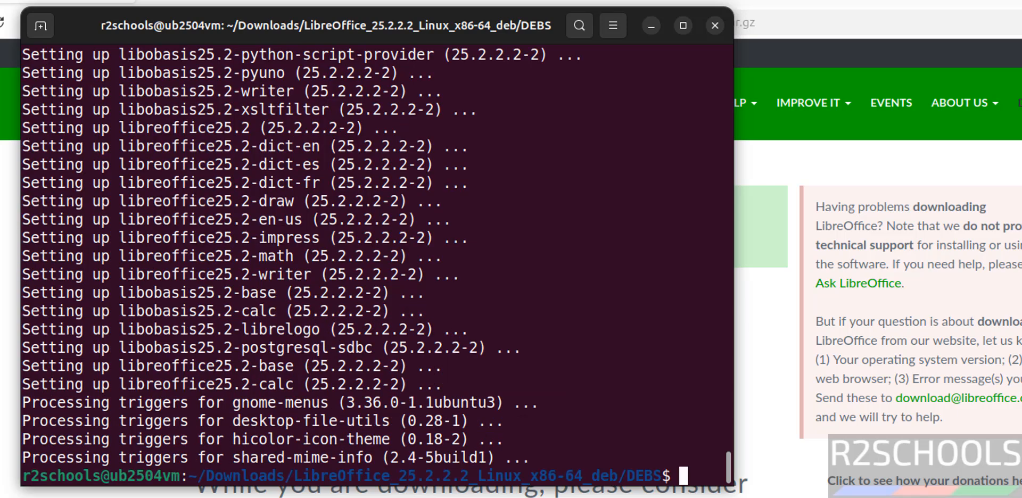
# Show all applications and scroll down to the new LibreOffice 25.2 icons such as Calc.
pyautogui.press('Super')
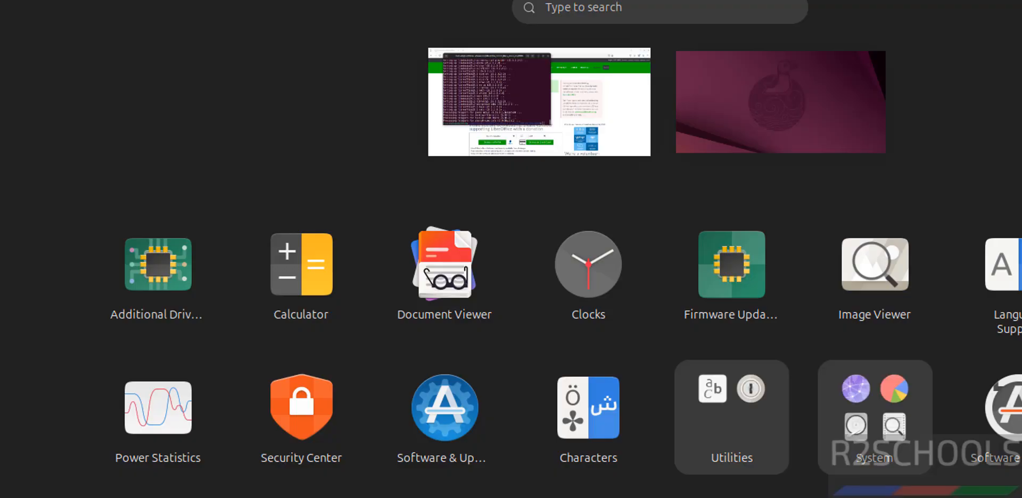
pyautogui.scroll(-3)
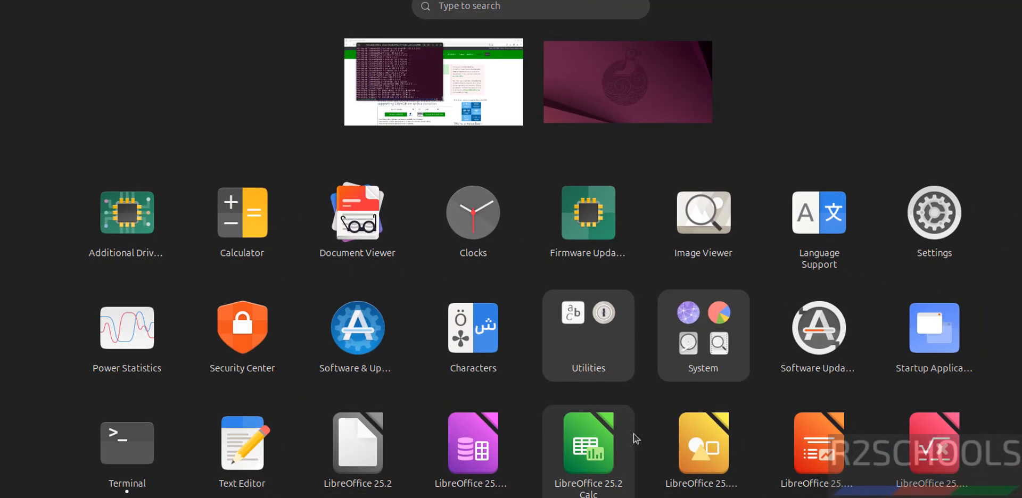
pyautogui.moveTo(599, 457)
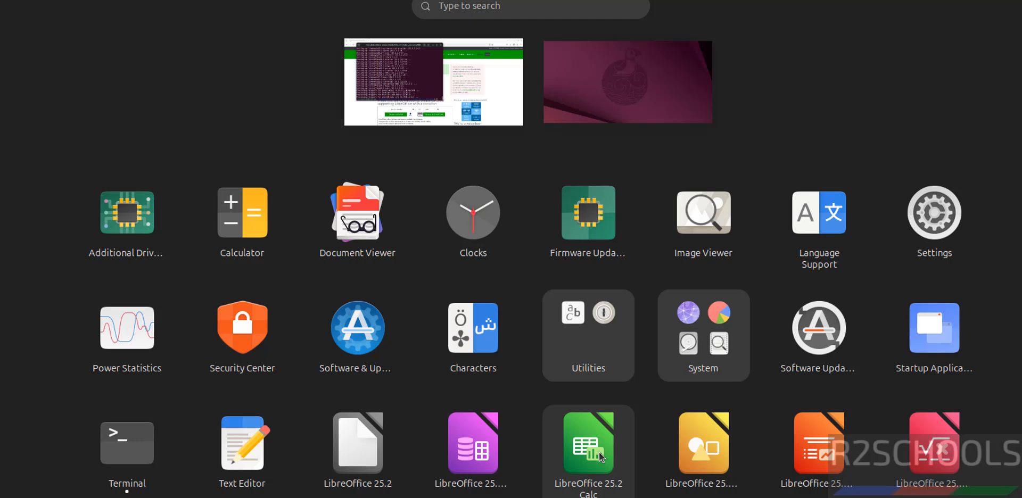
pyautogui.moveTo(473, 444)
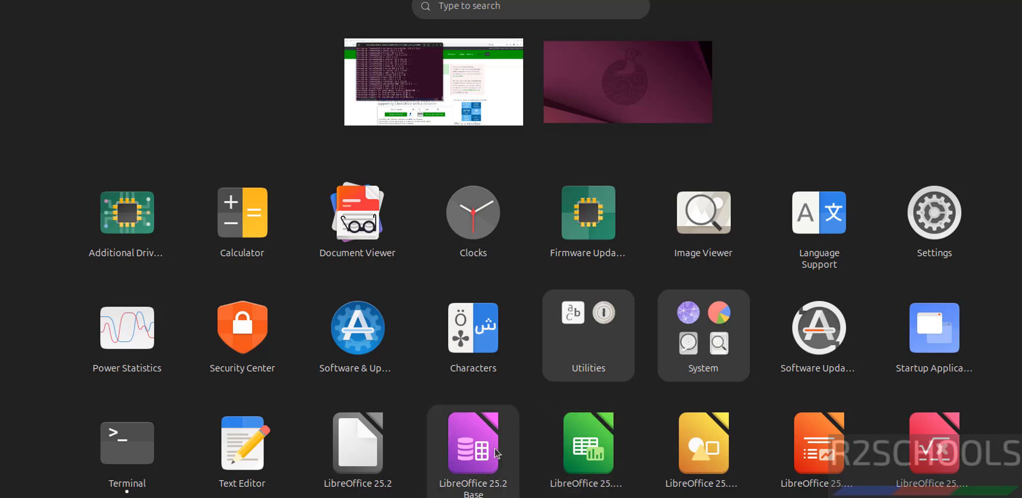
pyautogui.moveTo(588, 444)
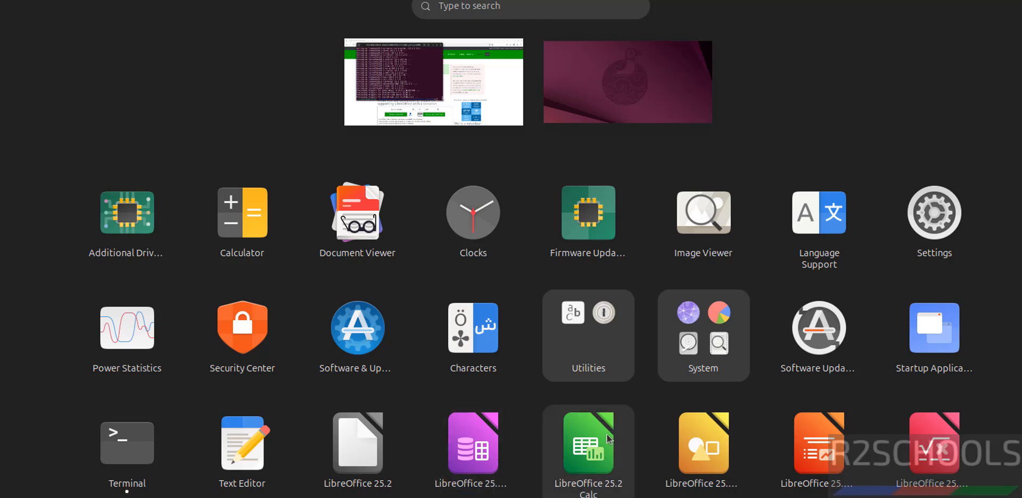
pyautogui.moveTo(703, 444)
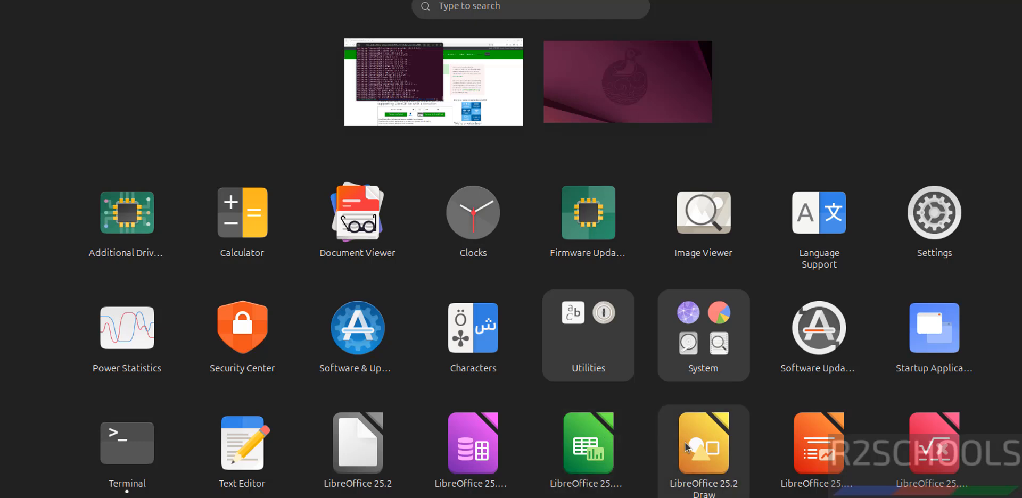
pyautogui.moveTo(818, 444)
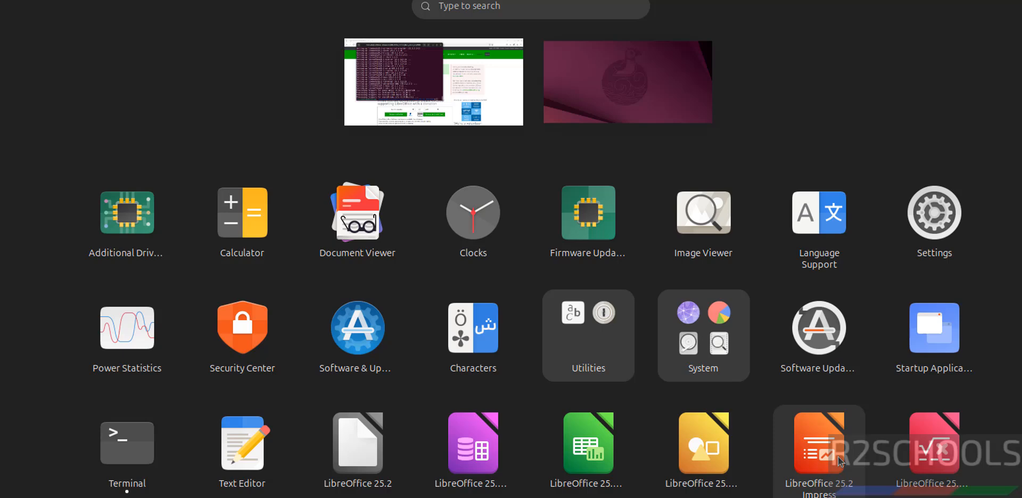
pyautogui.moveTo(242, 334)
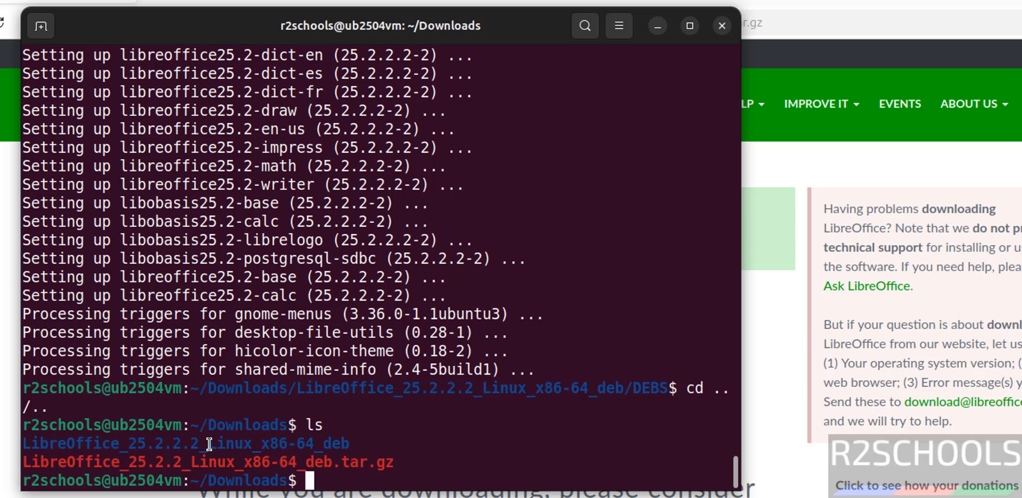
pyautogui.moveTo(172, 460)
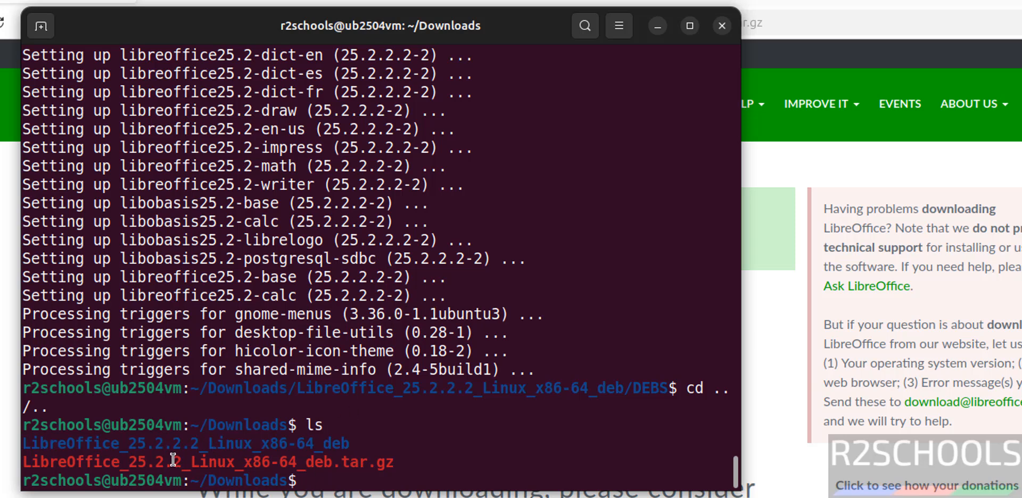
# Remove the LibreOffice_25.2.2 tar.gz with rm and the extracted folder with rm -rf.
pyautogui.write('rm LibreOffice_25.2.2_Linux_x86-64_deb.tar.gz')
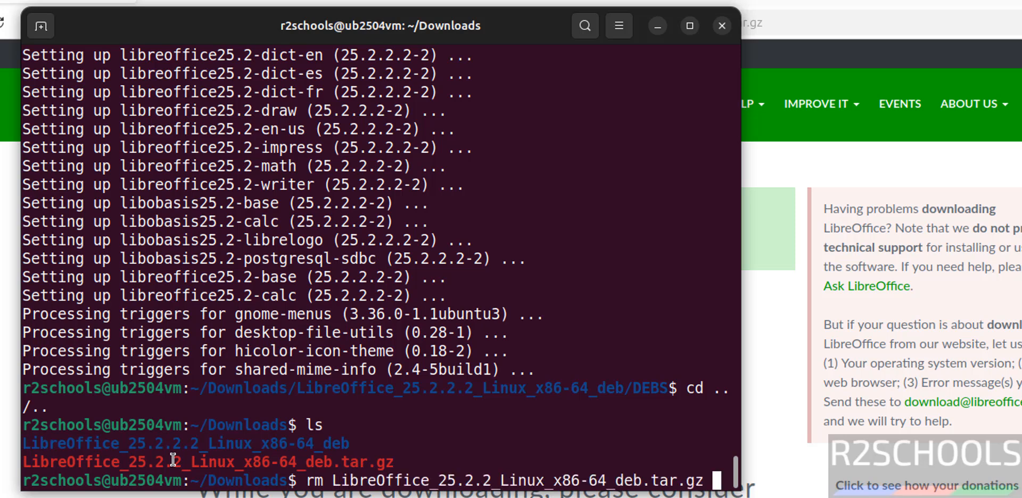
pyautogui.press('Return')
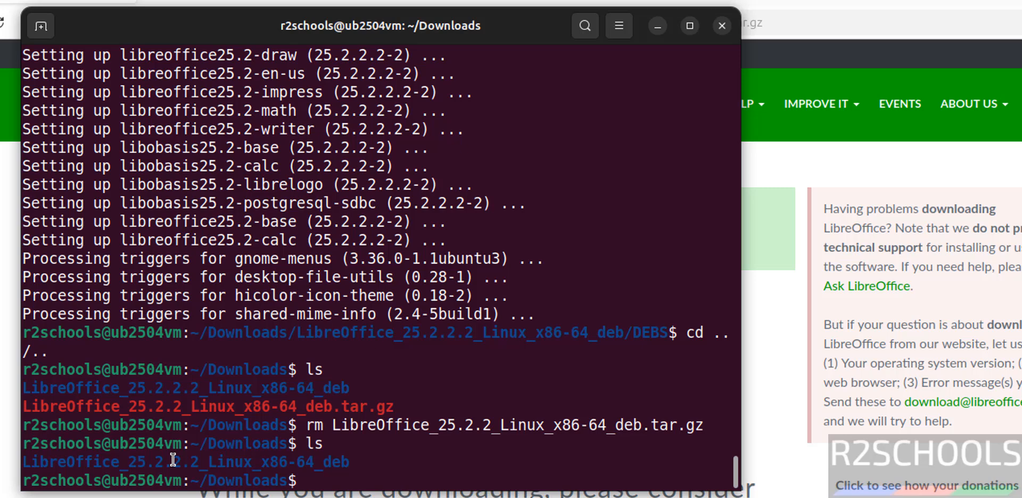
pyautogui.write('rm -rf')
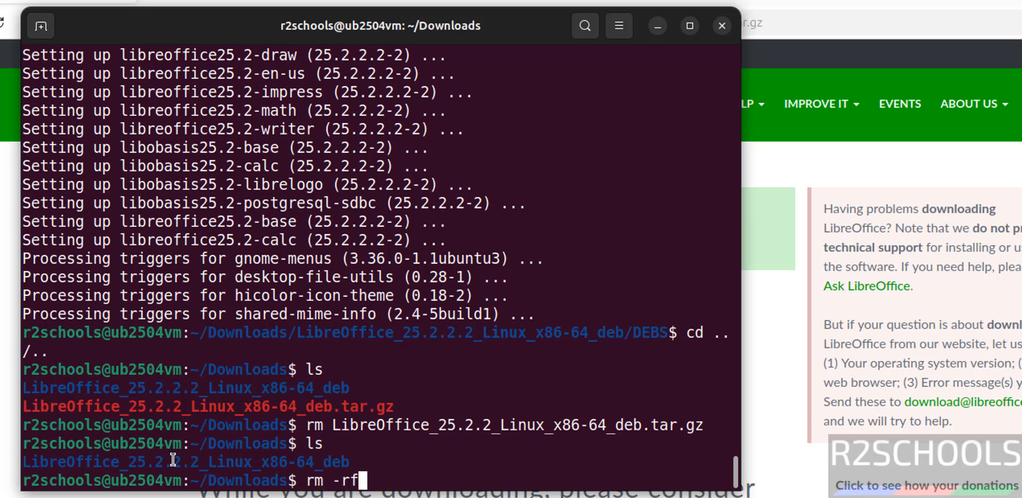
pyautogui.write('Libre')
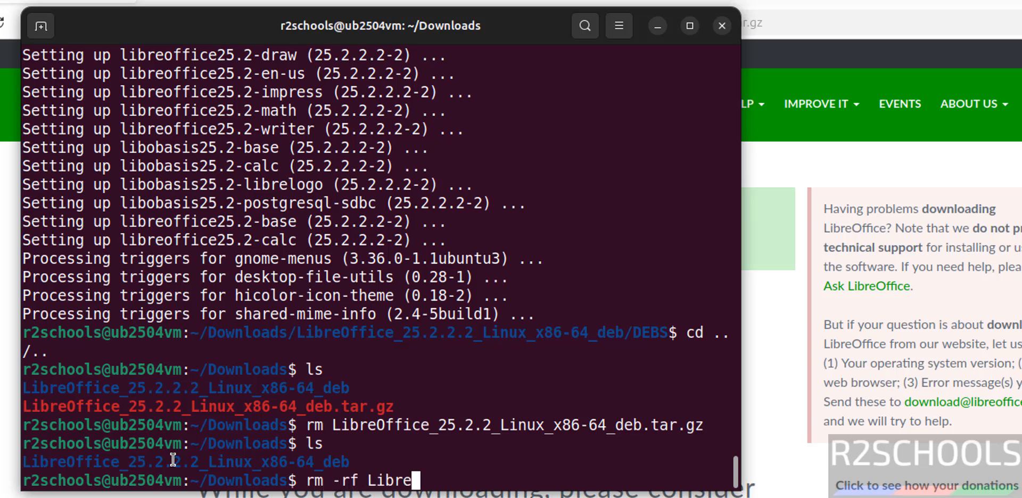
pyautogui.press('Return')
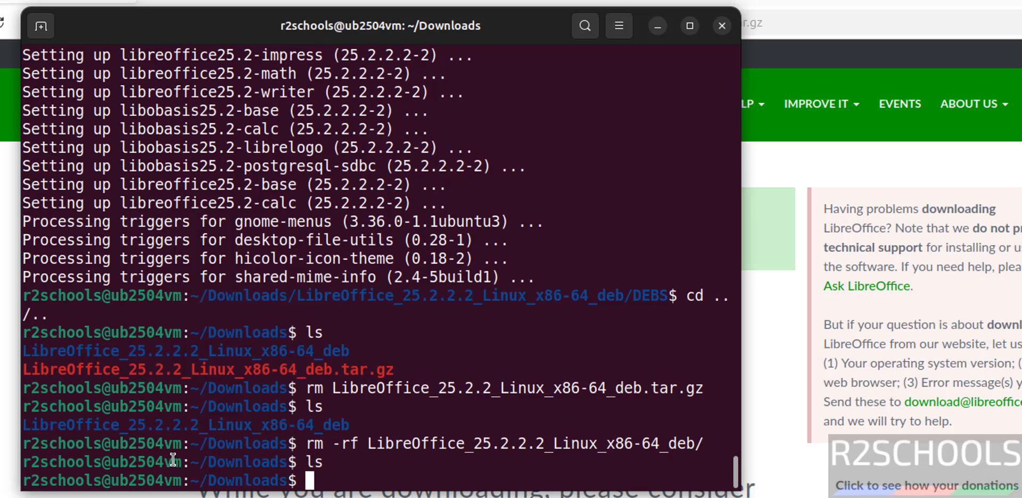
pyautogui.moveTo(367, 352)
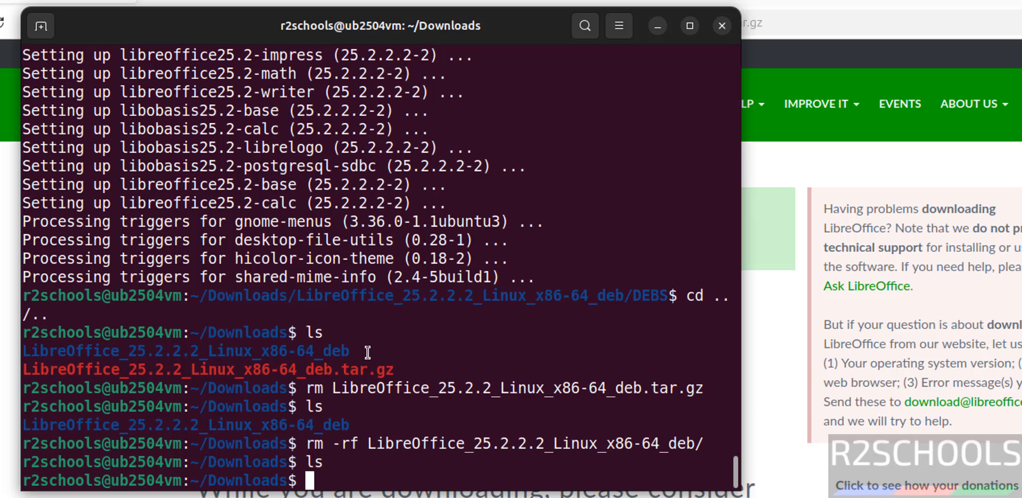